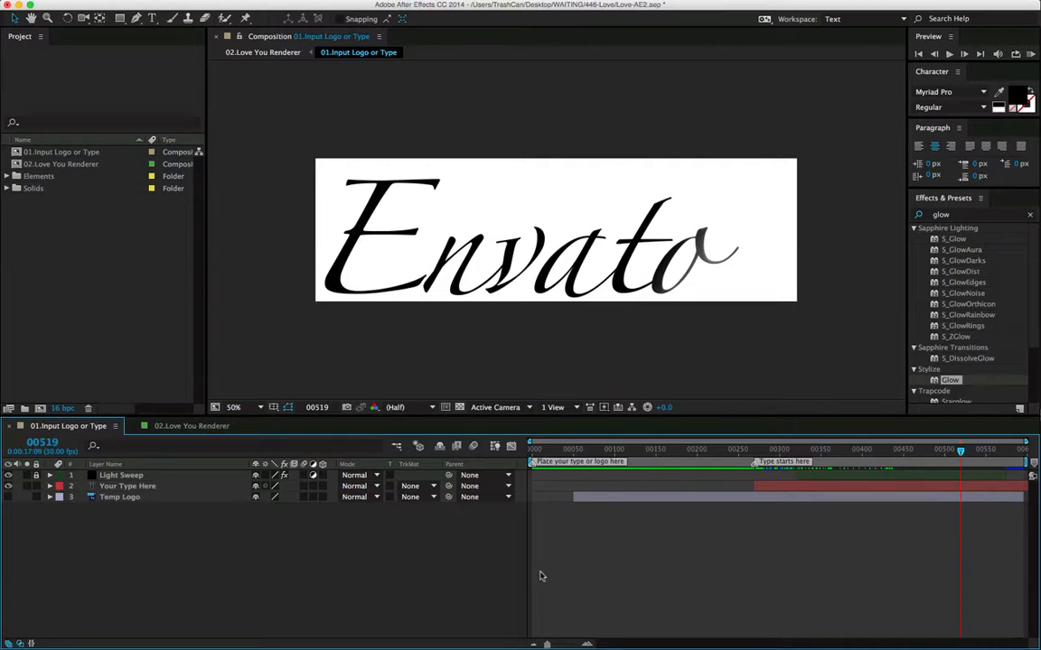
mouse_move(484, 560)
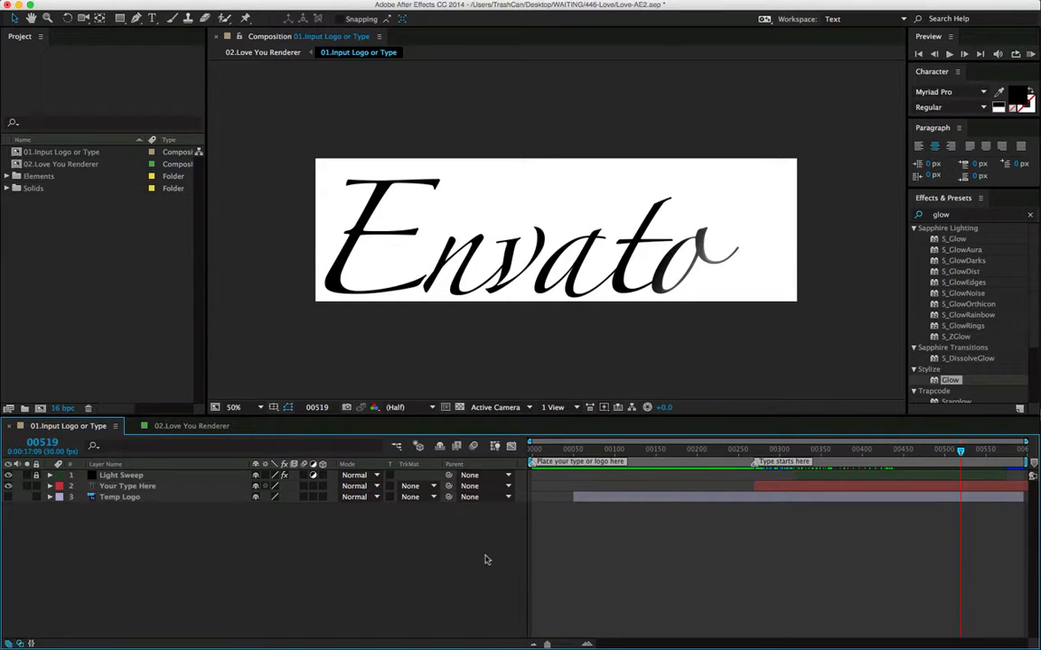
mouse_move(278, 249)
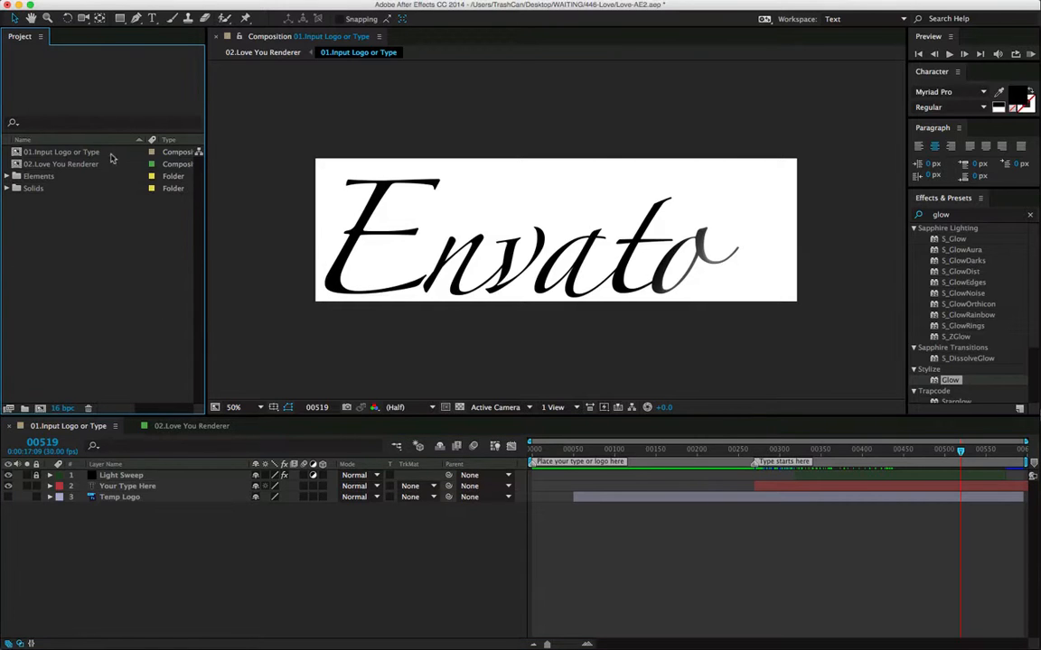
Switch to the 02 Love You Renderer composition showing the petal Love above 'hello world'.
left_click(61, 152)
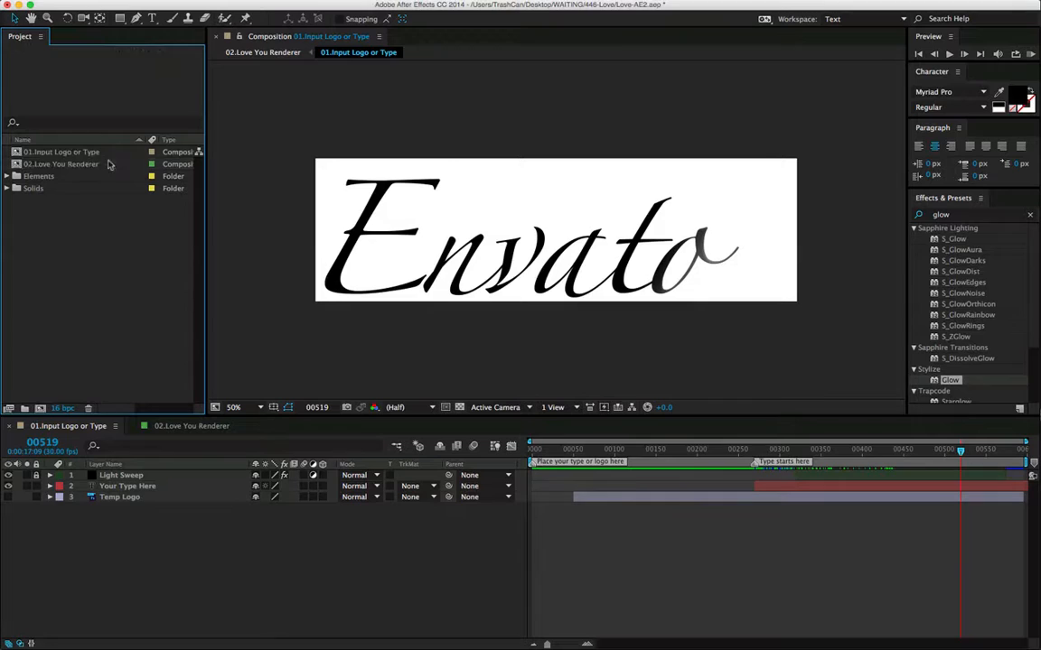
left_click(62, 151)
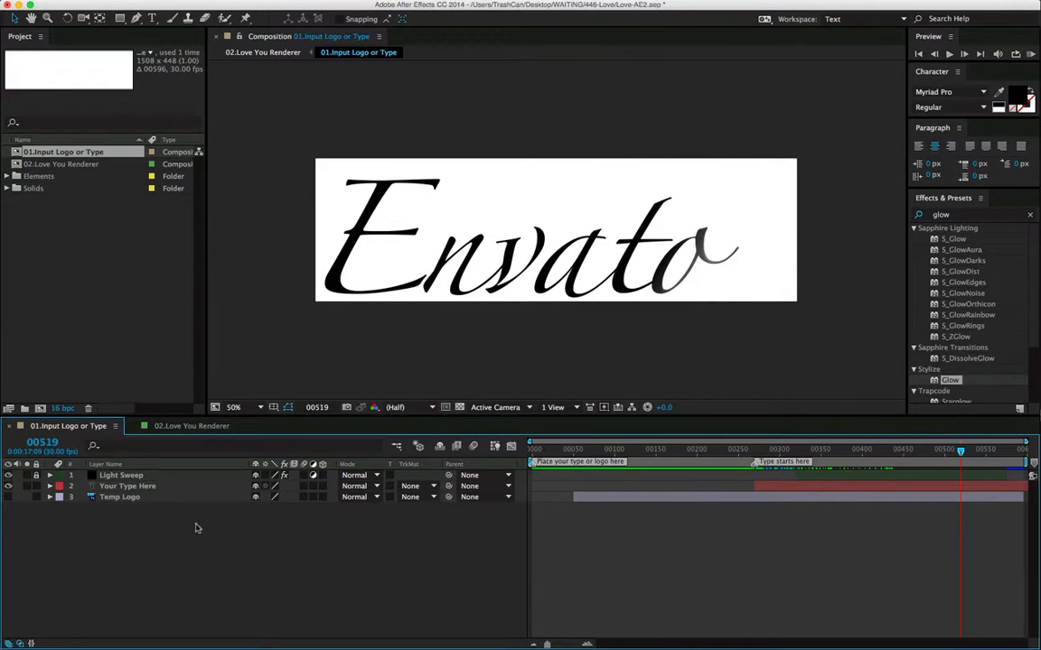
left_click(127, 486)
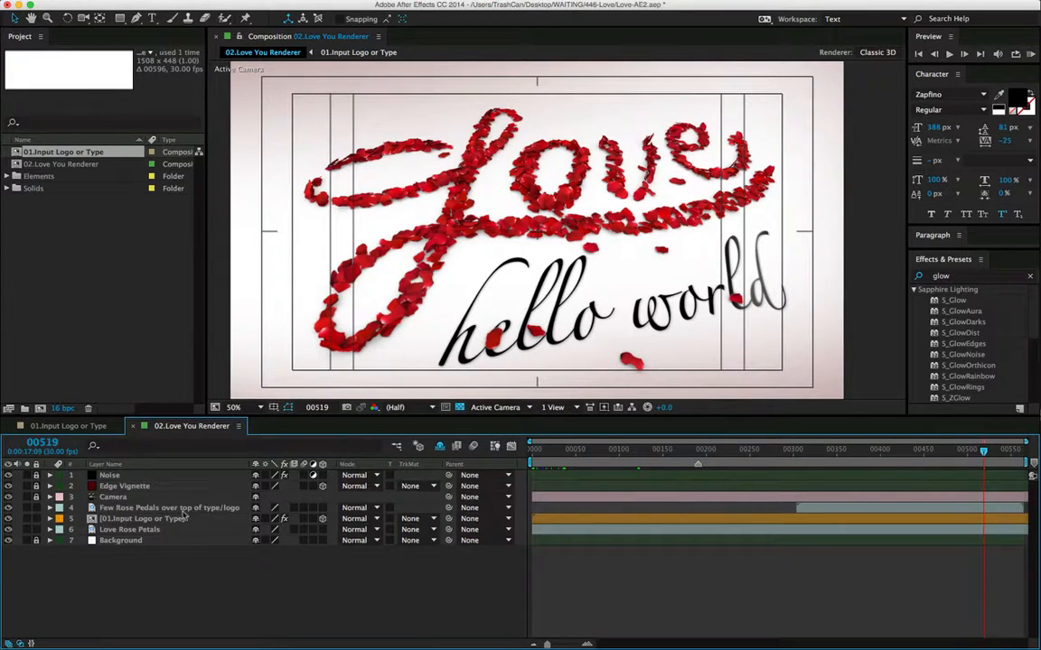
Reposition the 'hello world' logo layer under the petal heart via its Position values.
left_click(141, 518)
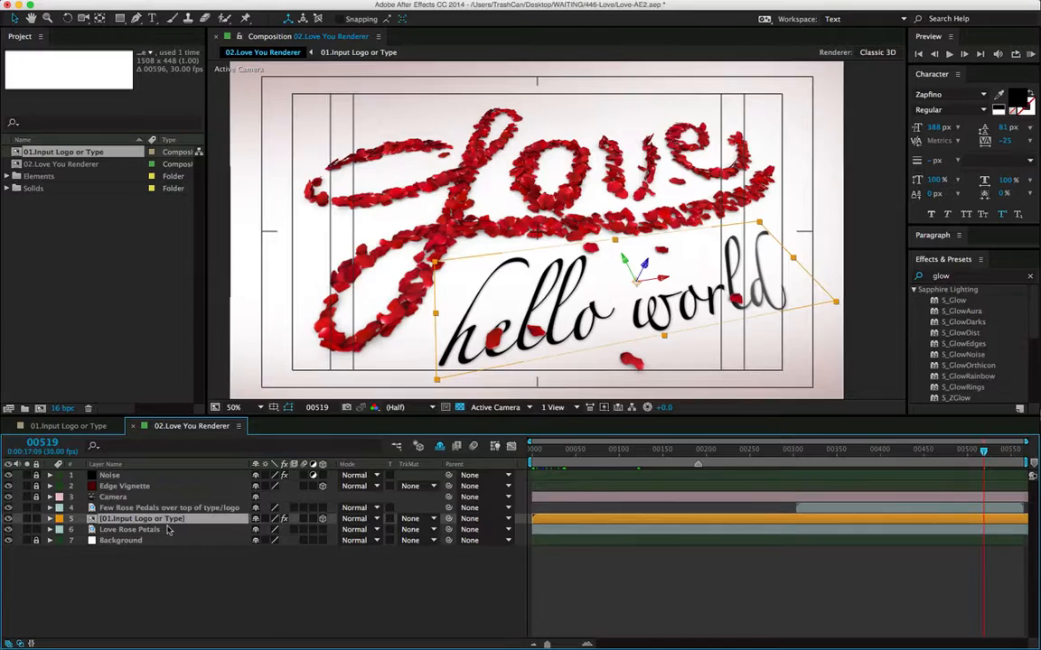
left_click(50, 518)
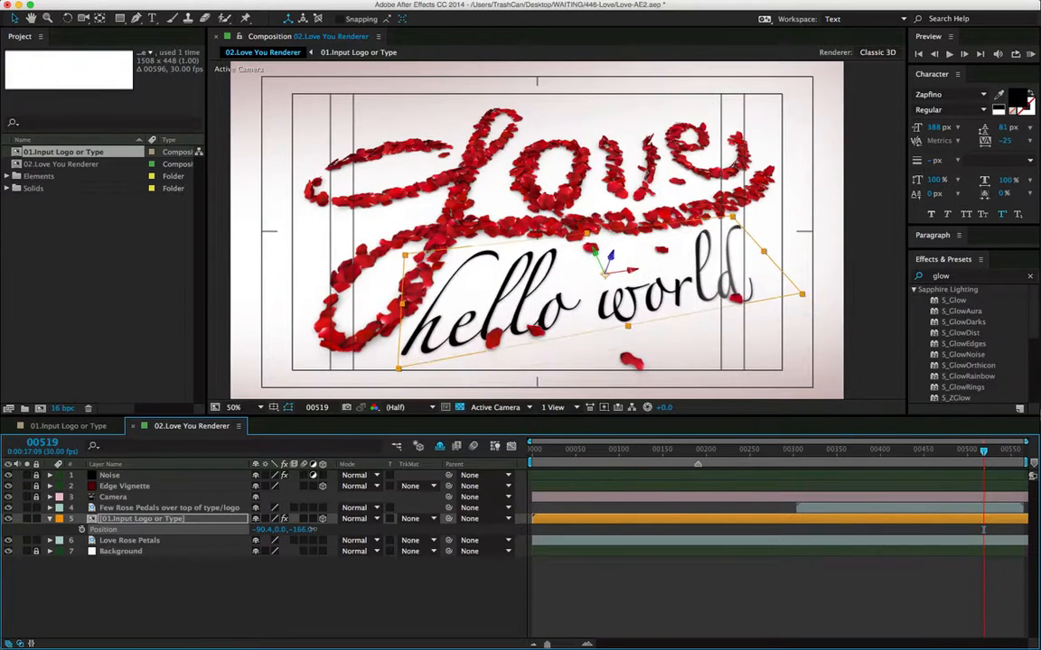
left_click_drag(587, 271, 633, 325)
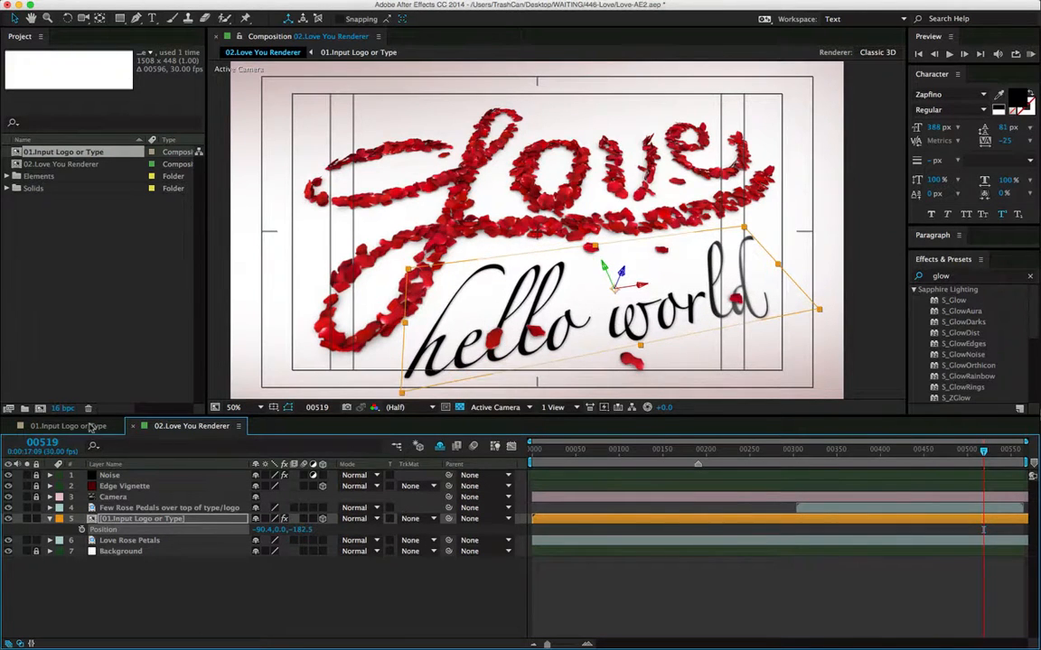
left_click(68, 426)
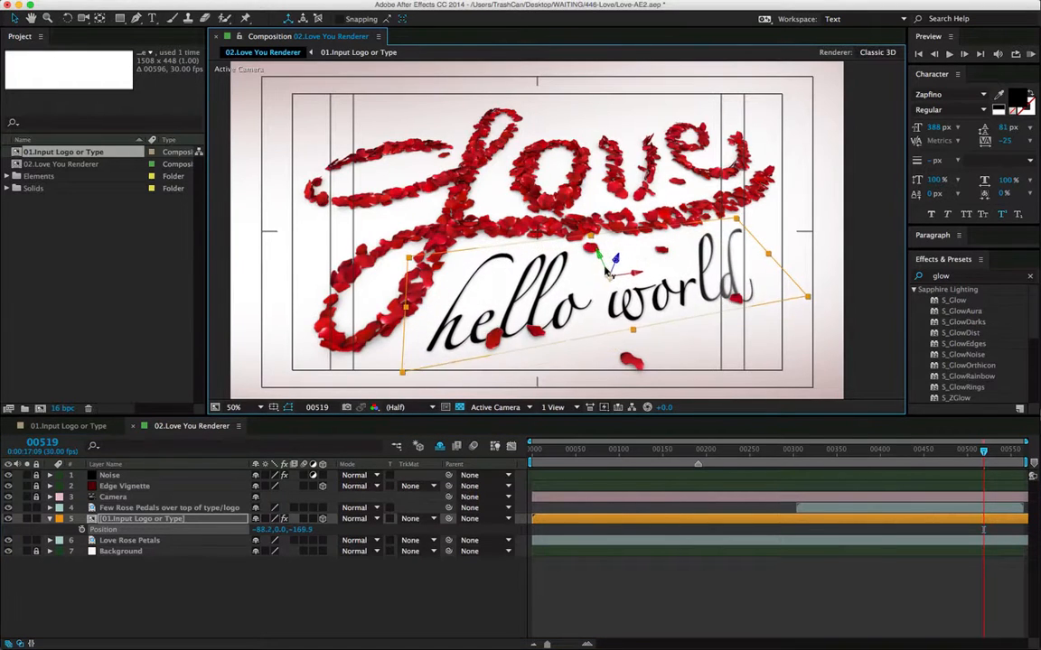
left_click_drag(615, 271, 597, 256)
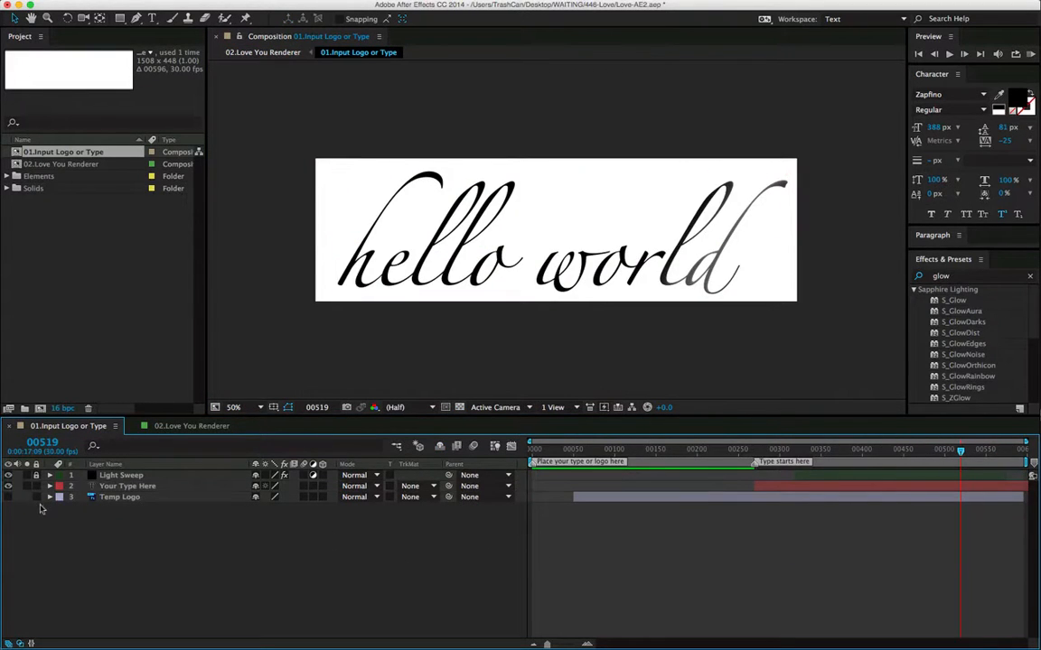
Enable the Temp Logo layer so the Envato logo replaces the text in the renderer.
left_click(7, 497)
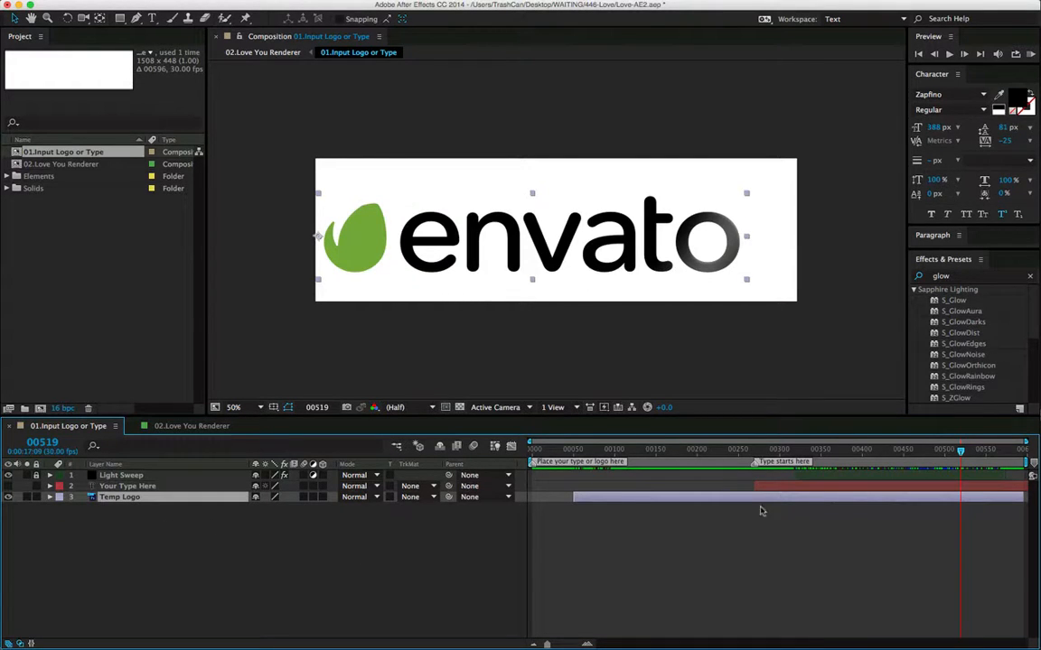
mouse_move(564, 456)
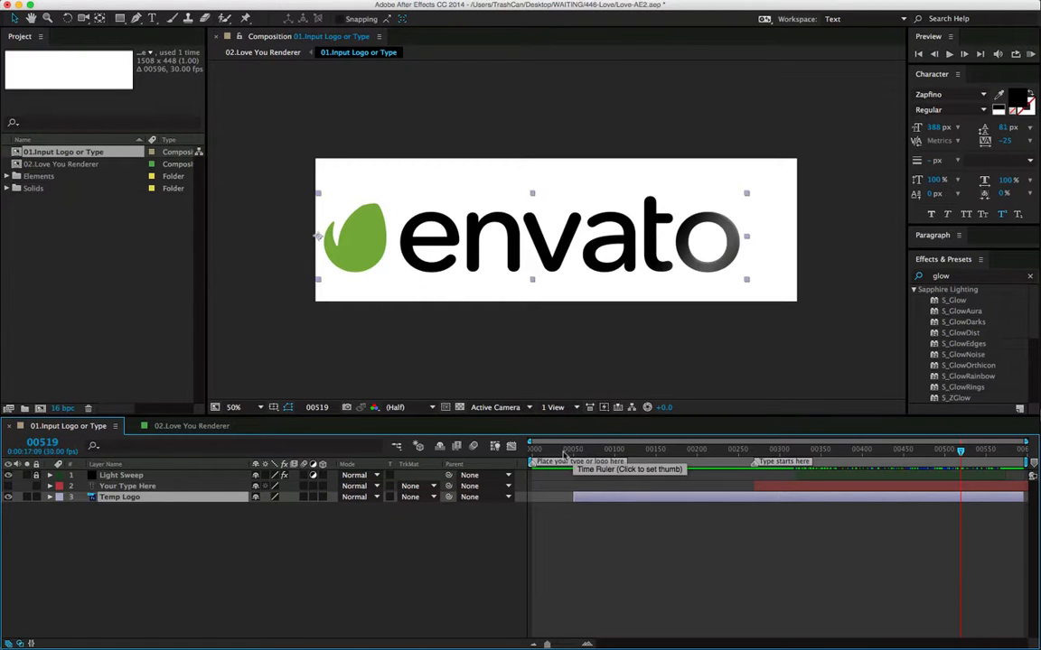
left_click(610, 448)
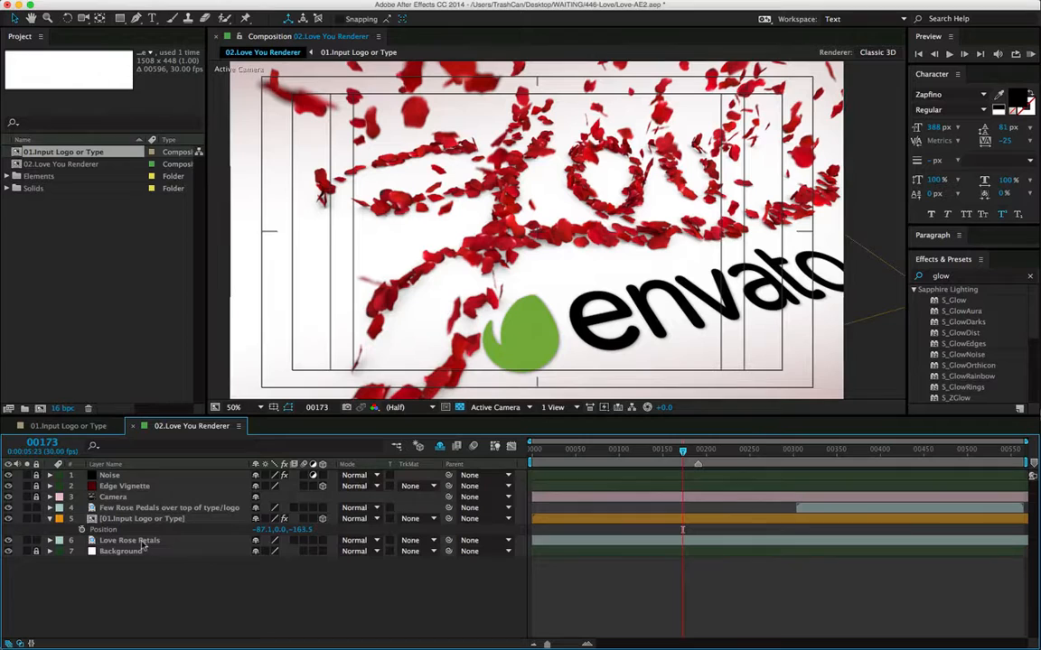
Adjust the Input Logo layer's Position so the Envato logo sits inside the petal heart.
left_click(170, 506)
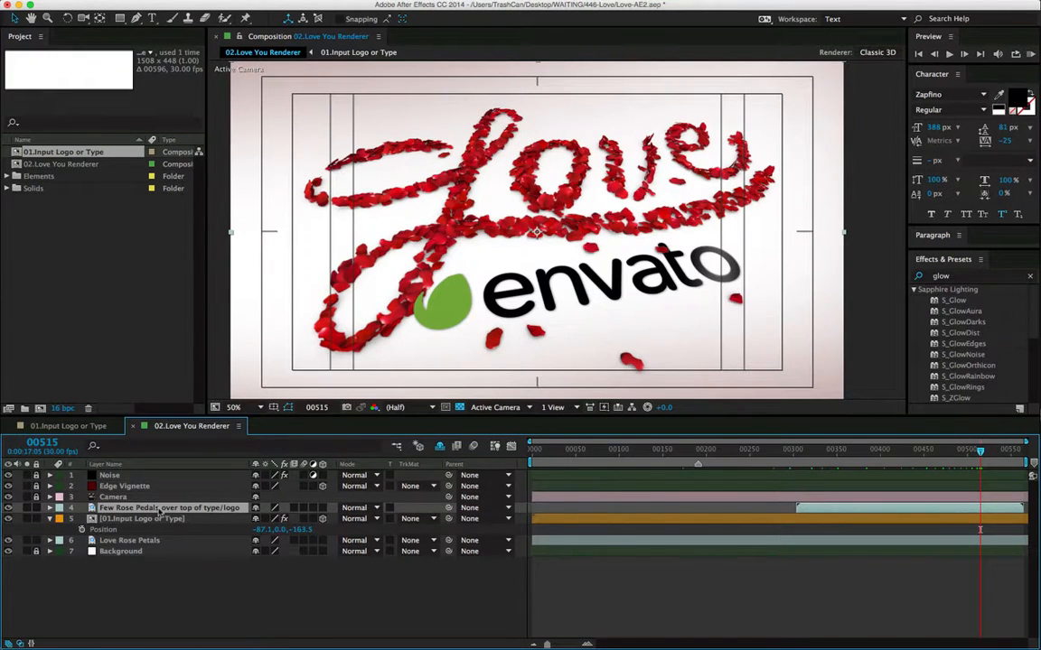
left_click(141, 517)
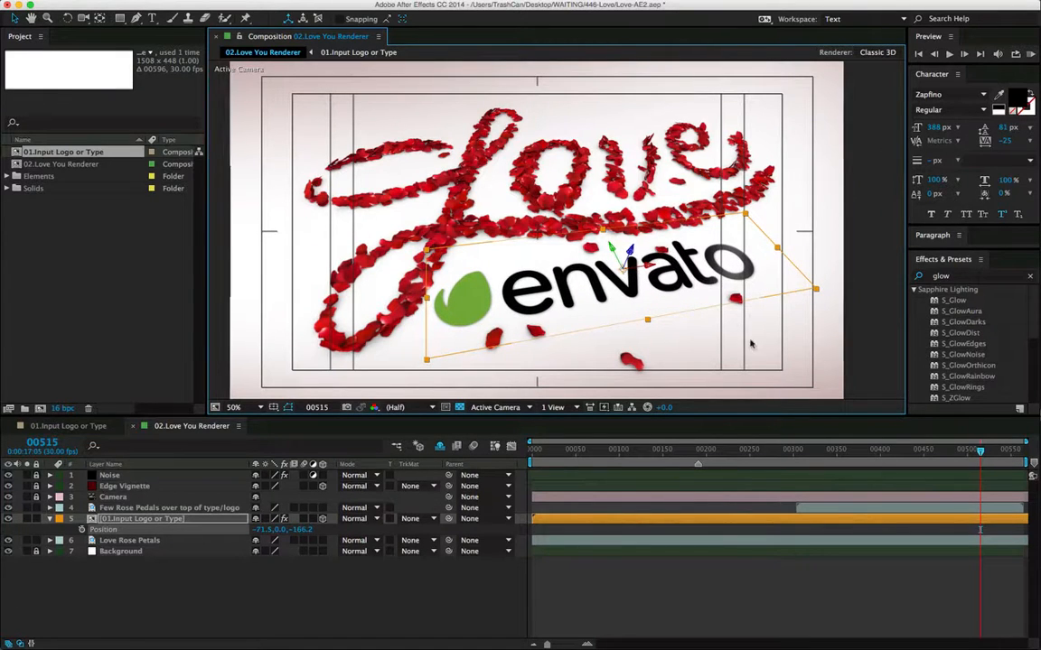
left_click(170, 506)
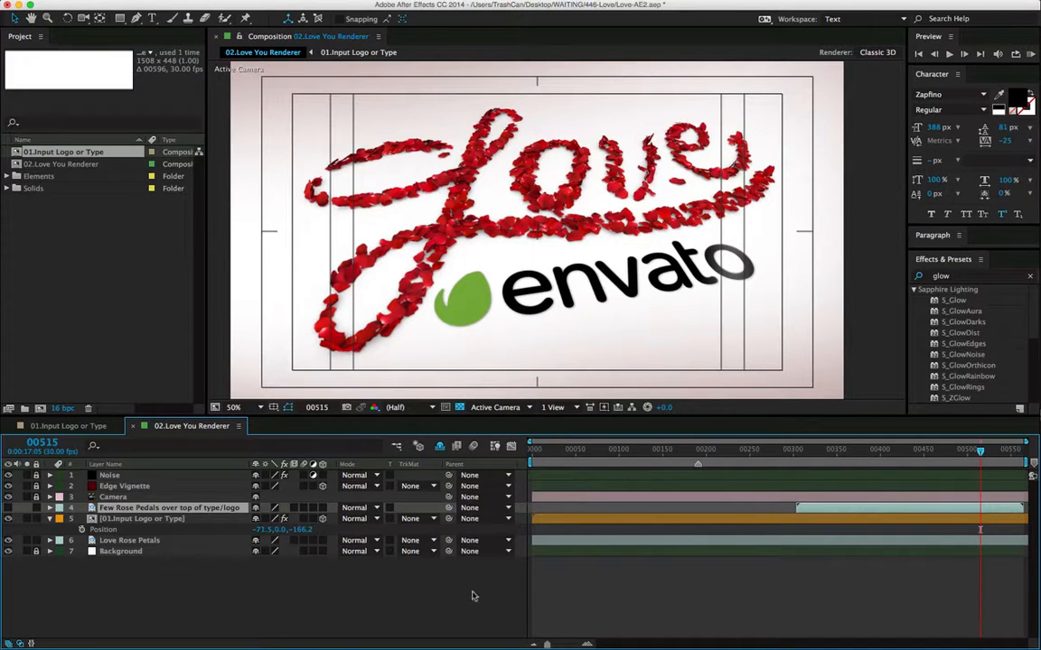
mouse_move(361, 602)
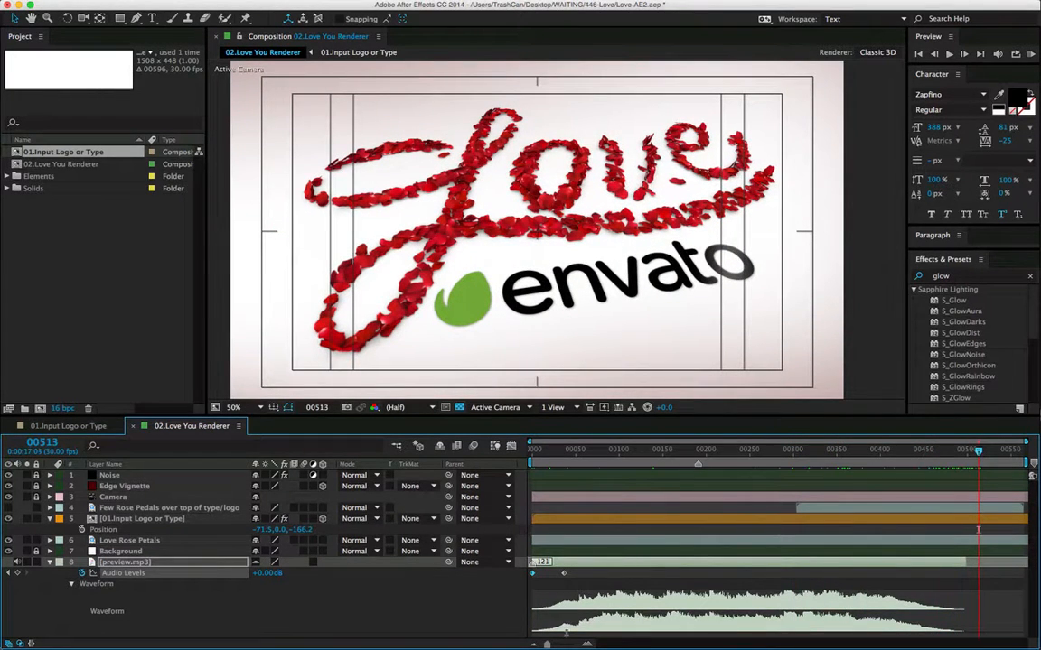
mouse_move(426, 596)
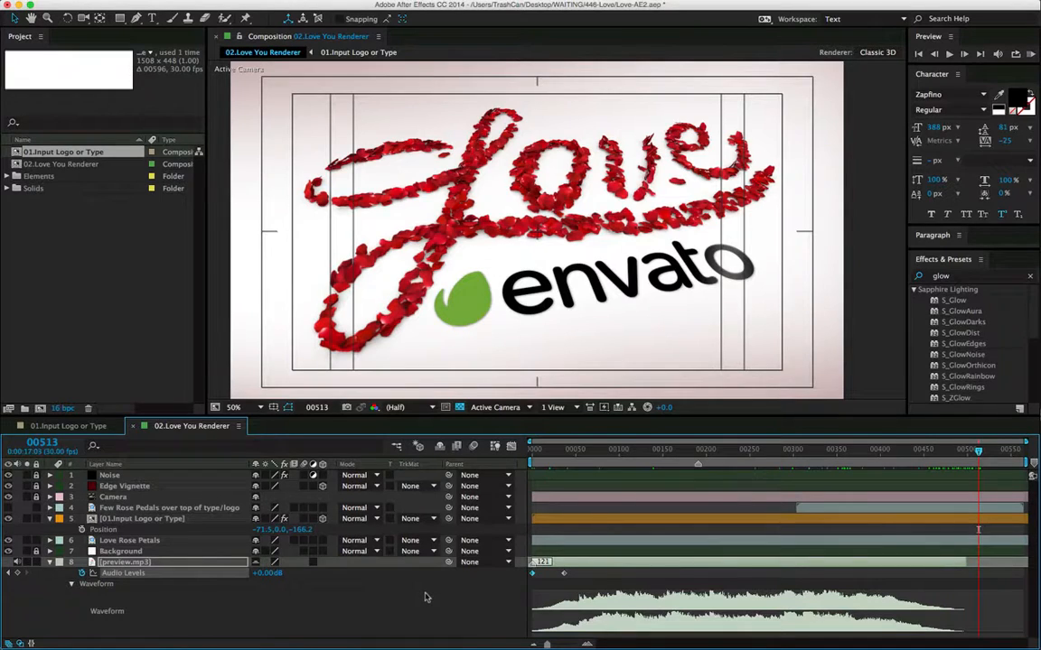